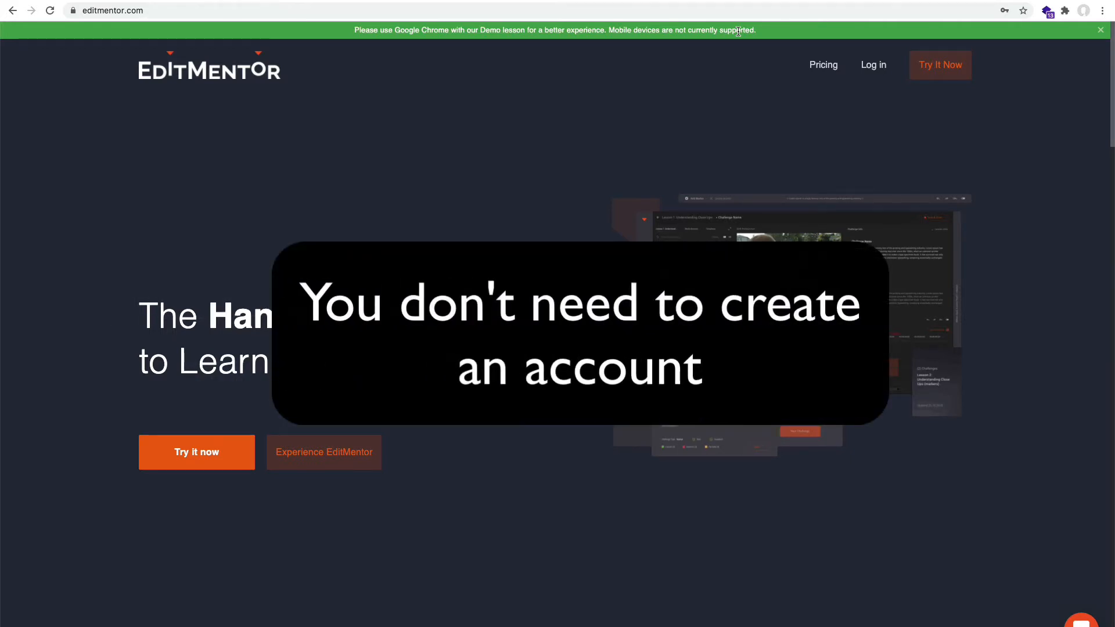
pyautogui.moveTo(630, 86)
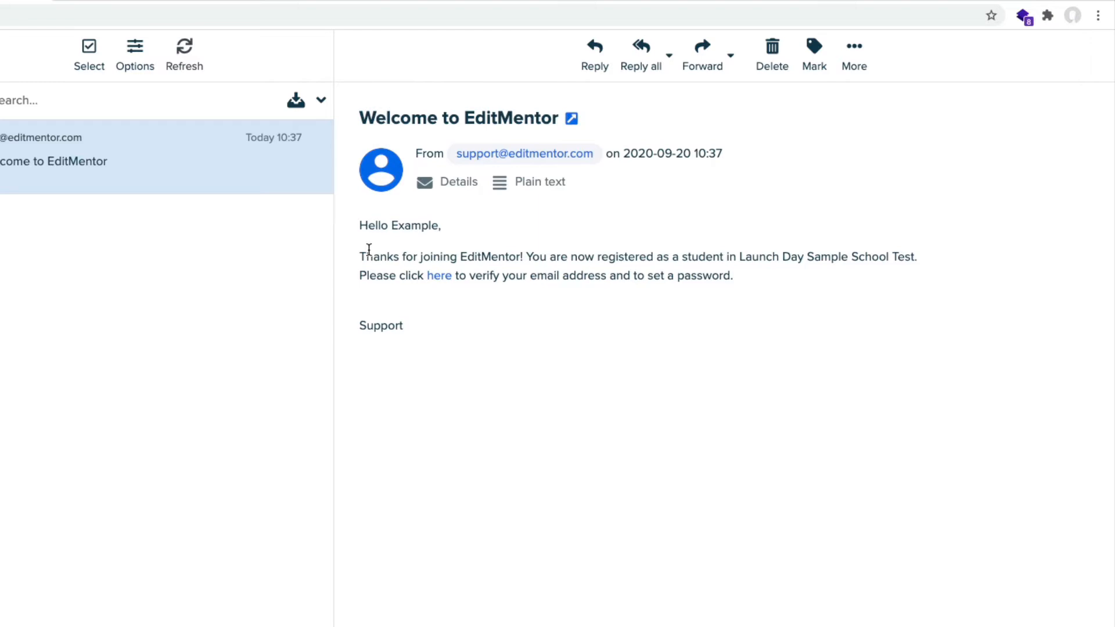
pyautogui.moveTo(421, 308)
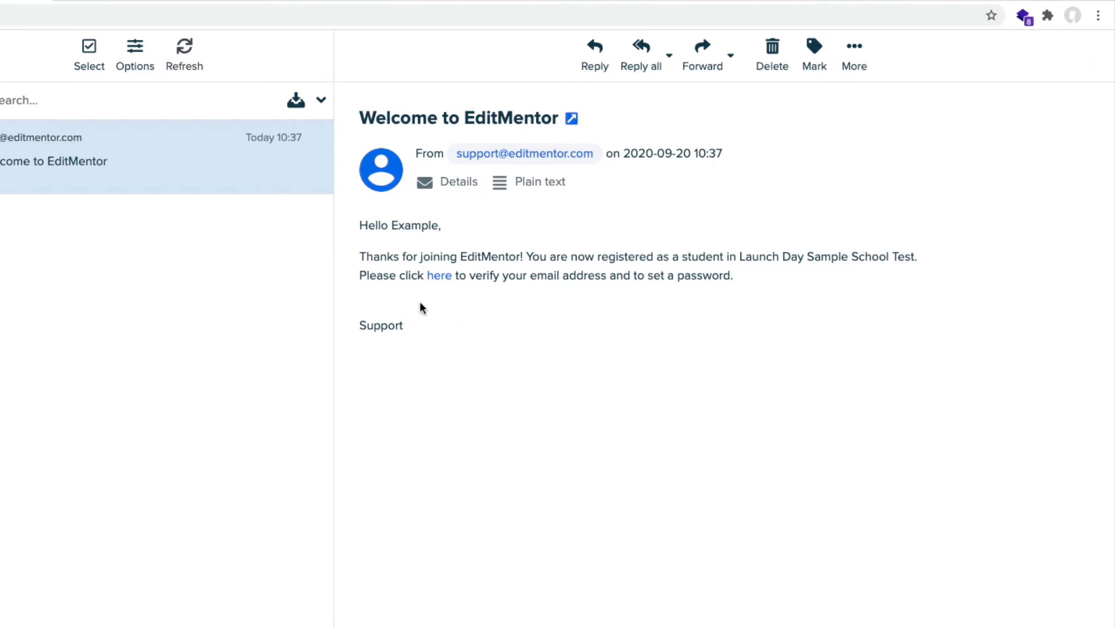
# Follow the 'here' verification link in the Welcome to EditMentor email.
pyautogui.click(439, 276)
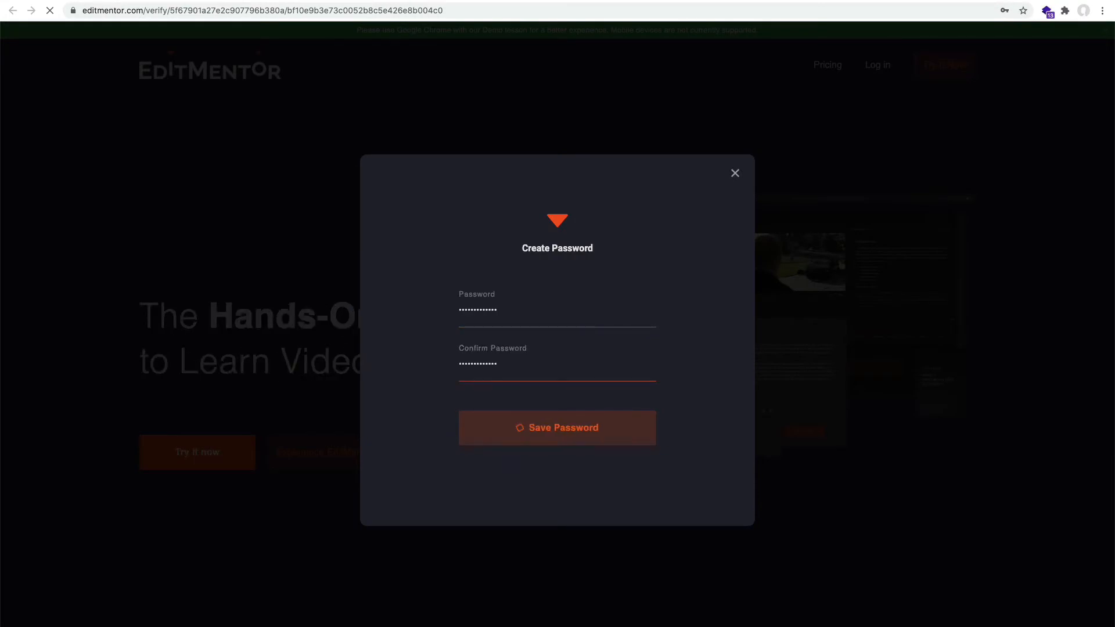
# Save the new password, then log in with the student email and password.
pyautogui.click(556, 427)
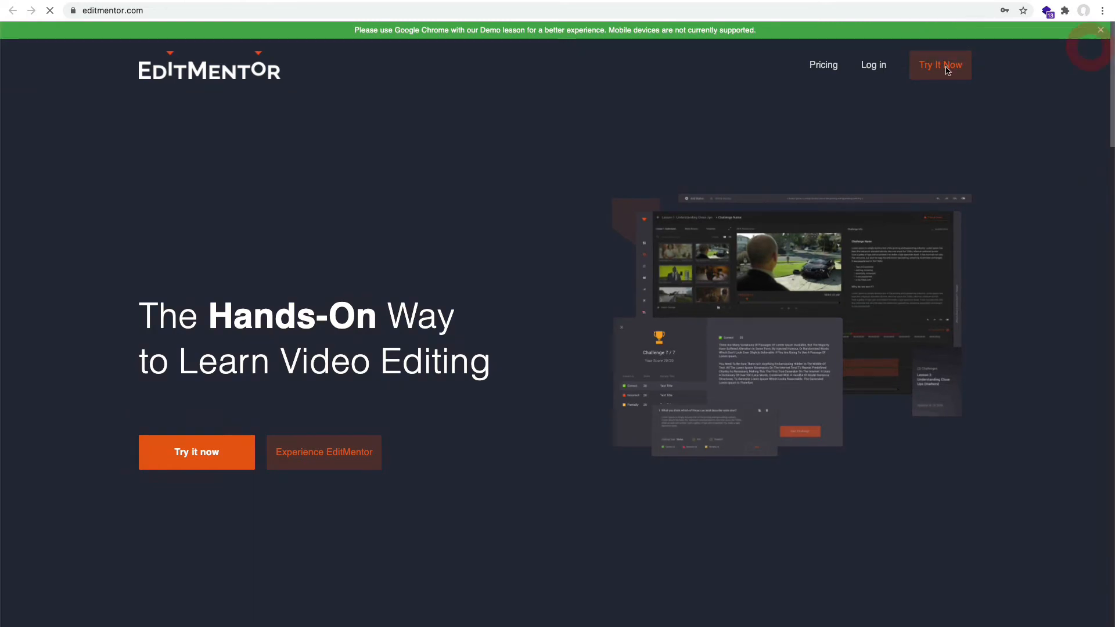
pyautogui.click(873, 64)
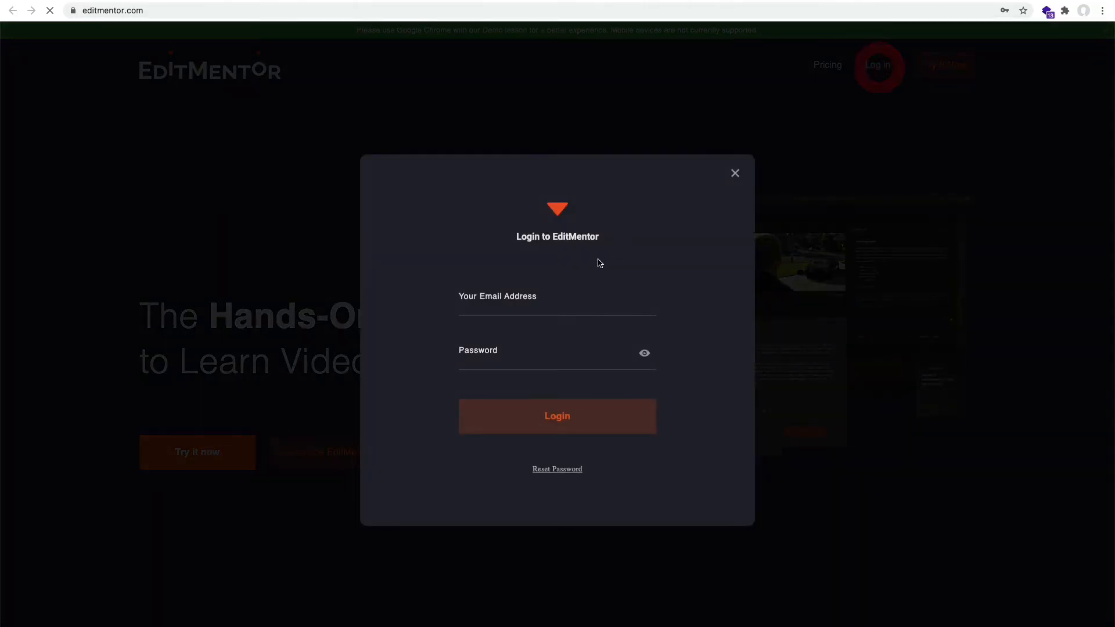
pyautogui.click(557, 416)
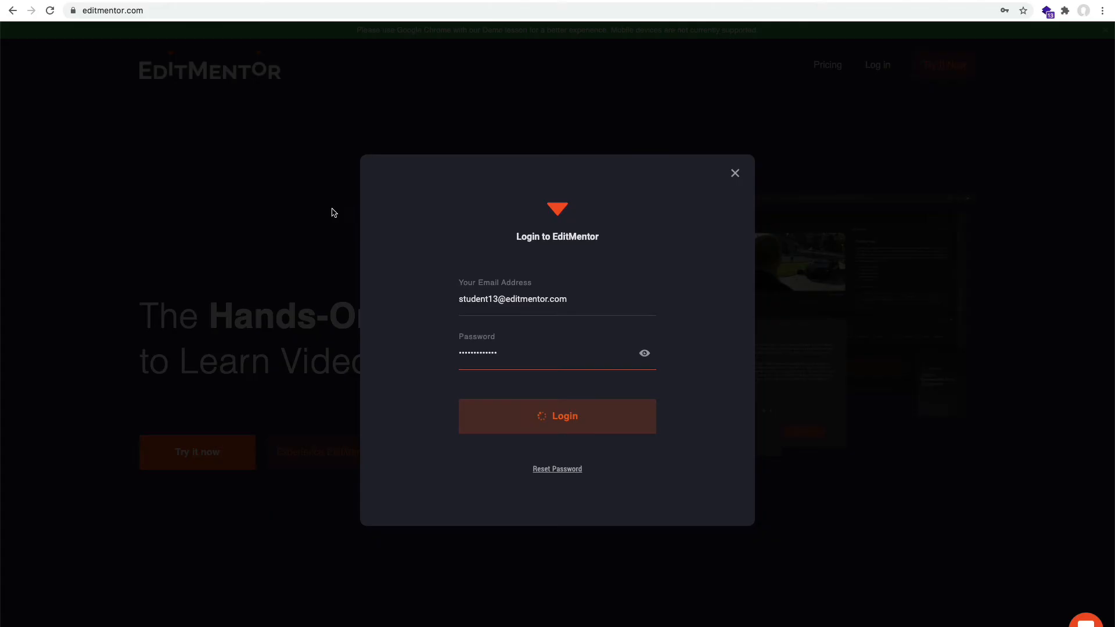
pyautogui.click(556, 416)
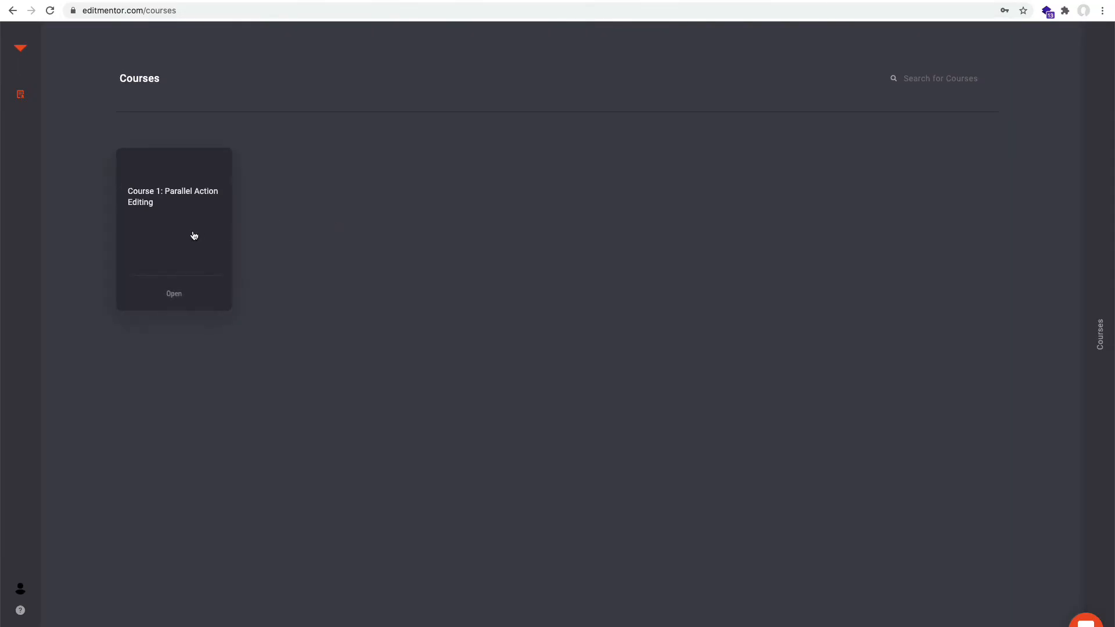
# Show the Course 1: Parallel Action Editing details and open the course.
pyautogui.click(174, 227)
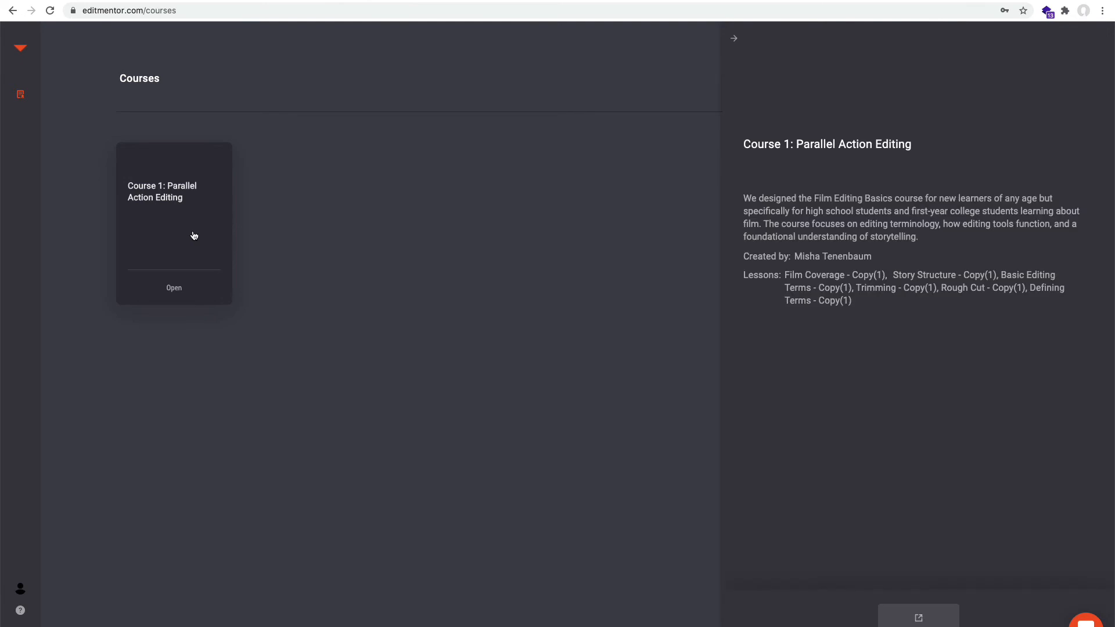
pyautogui.moveTo(174, 289)
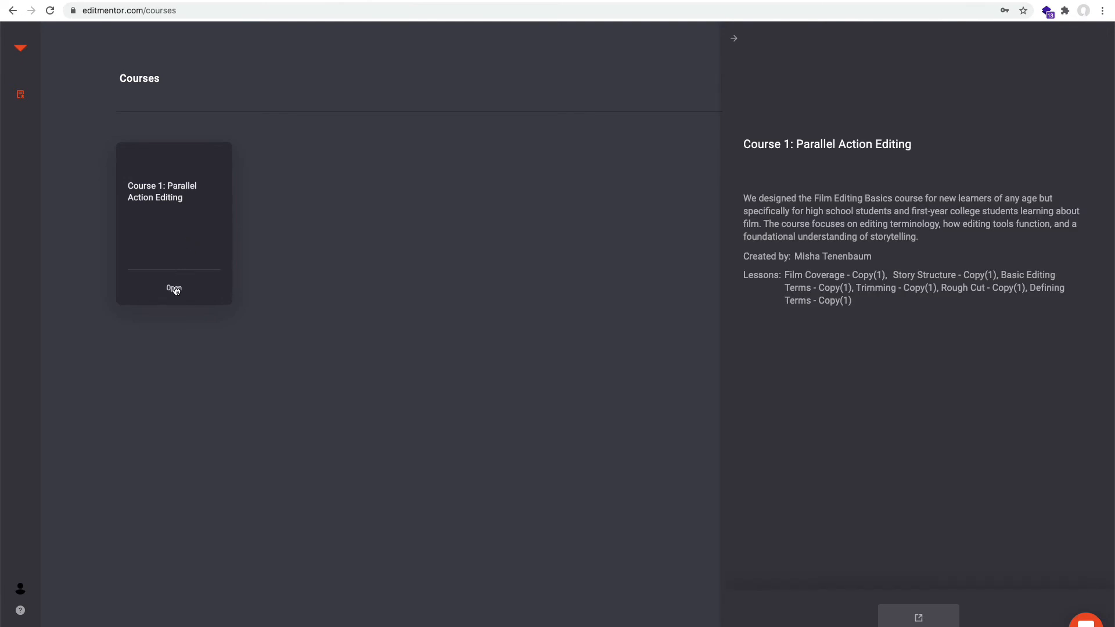
pyautogui.click(173, 289)
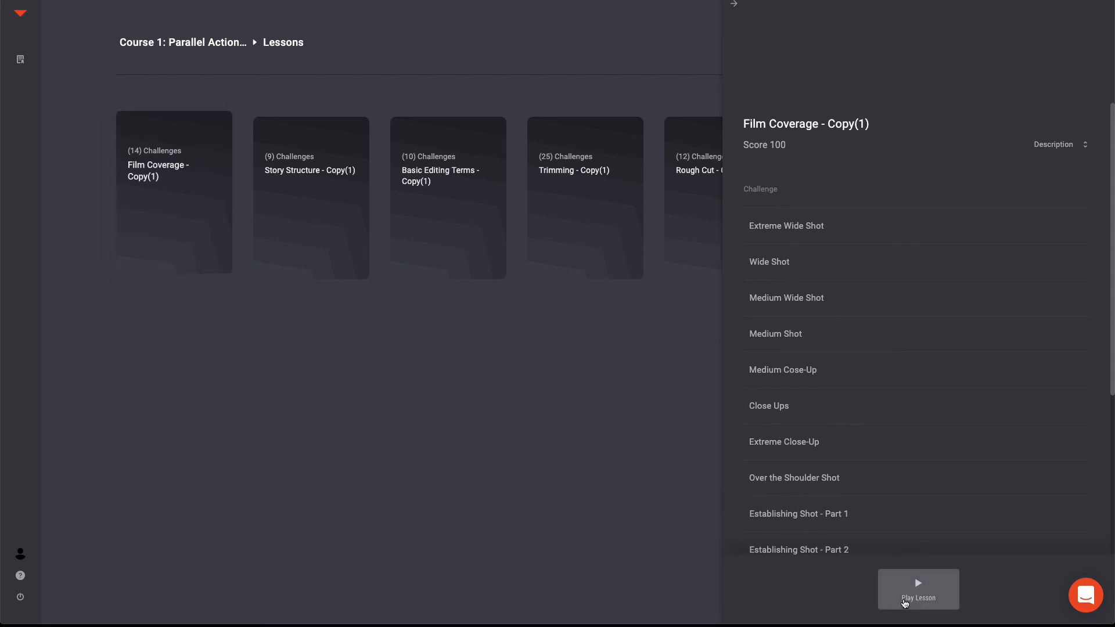
# Play the Film Coverage - Copy(1) lesson.
pyautogui.click(918, 588)
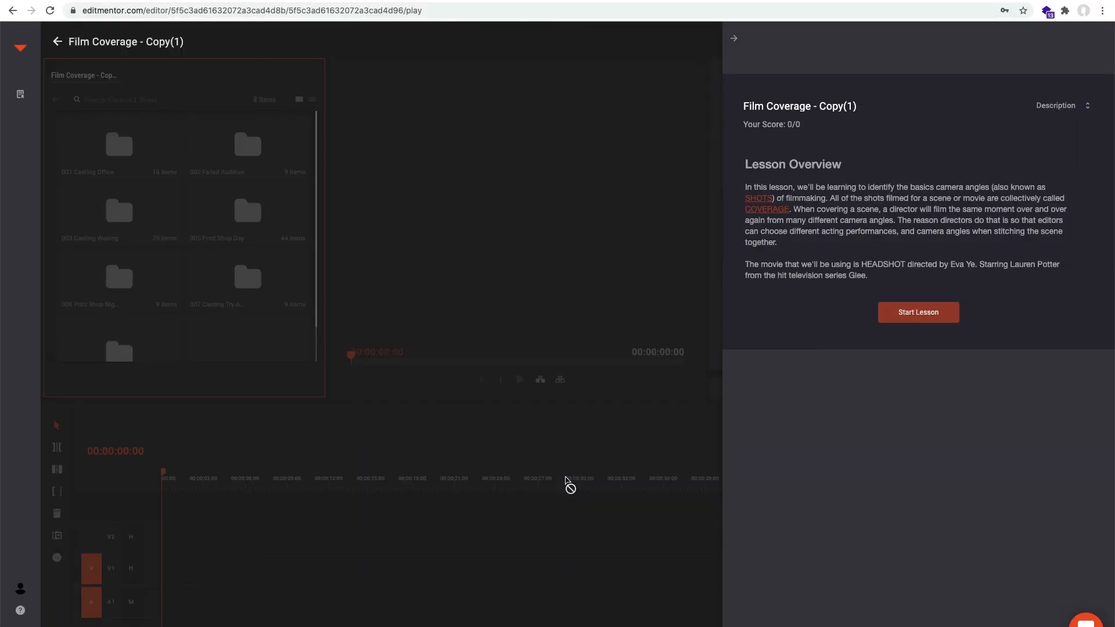